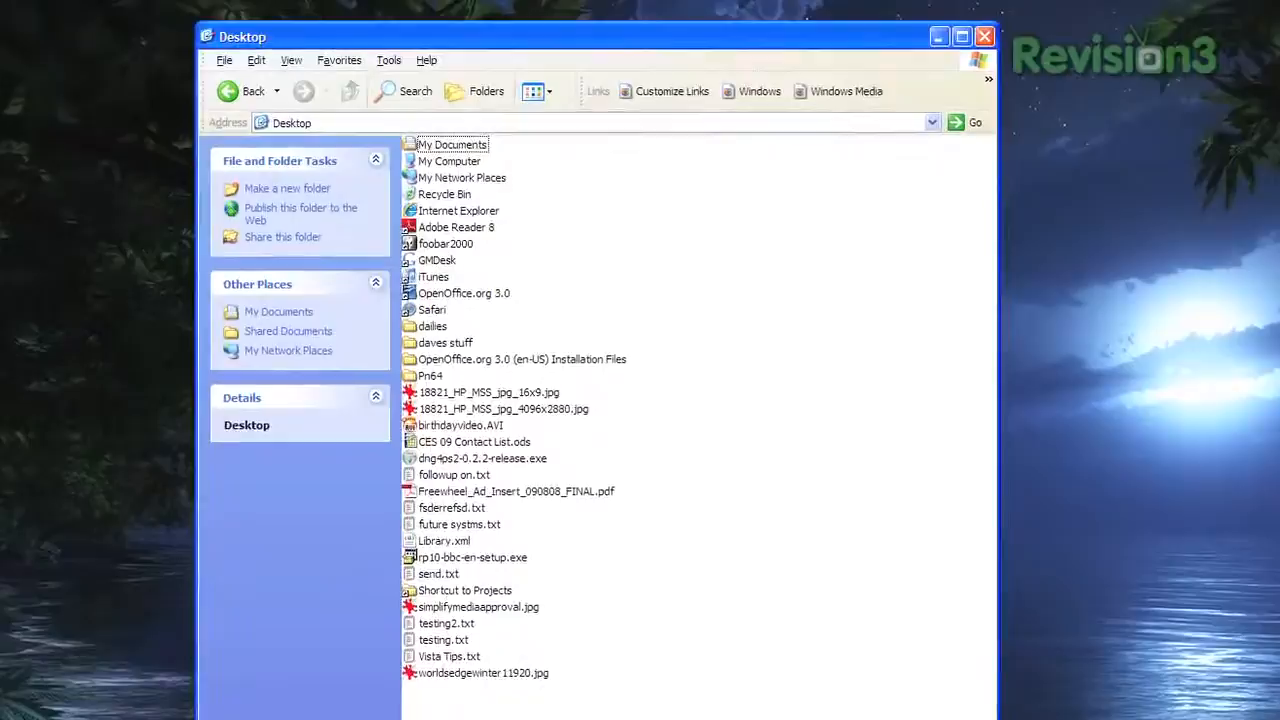
Add the worldsedgewinter11920.jpg picture as a shortcut on the Links toolbar.
click(483, 672)
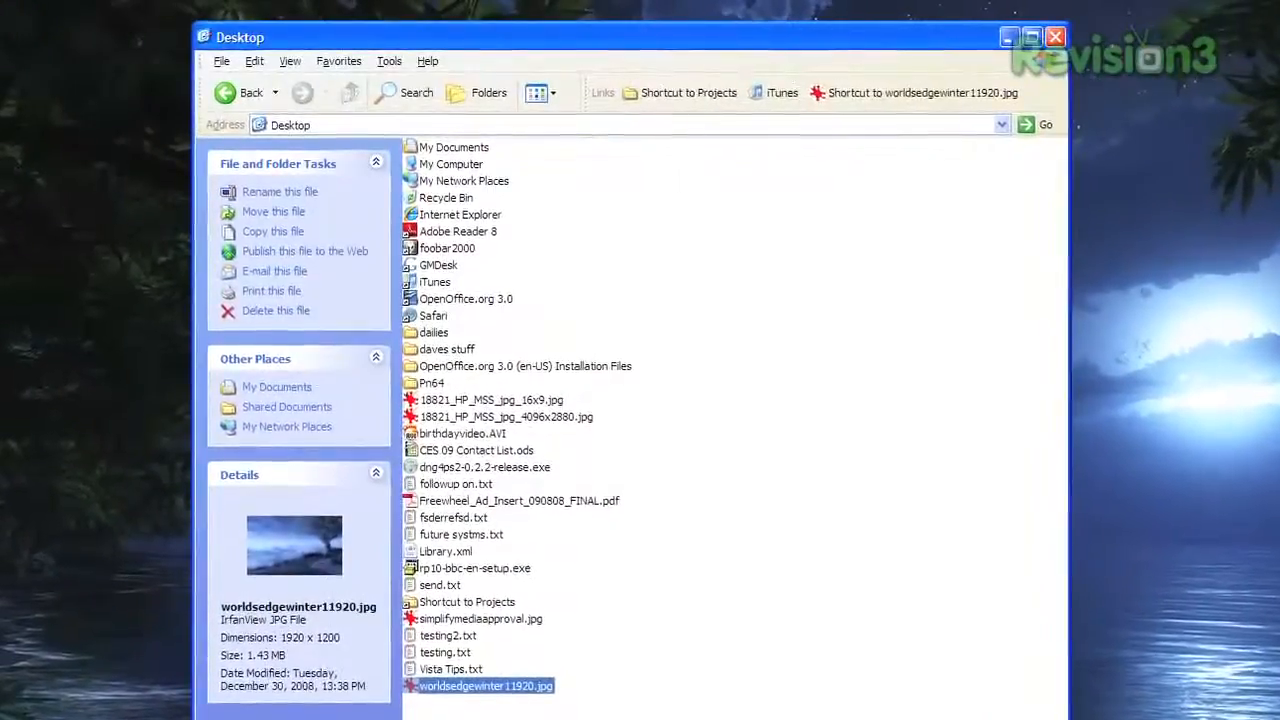